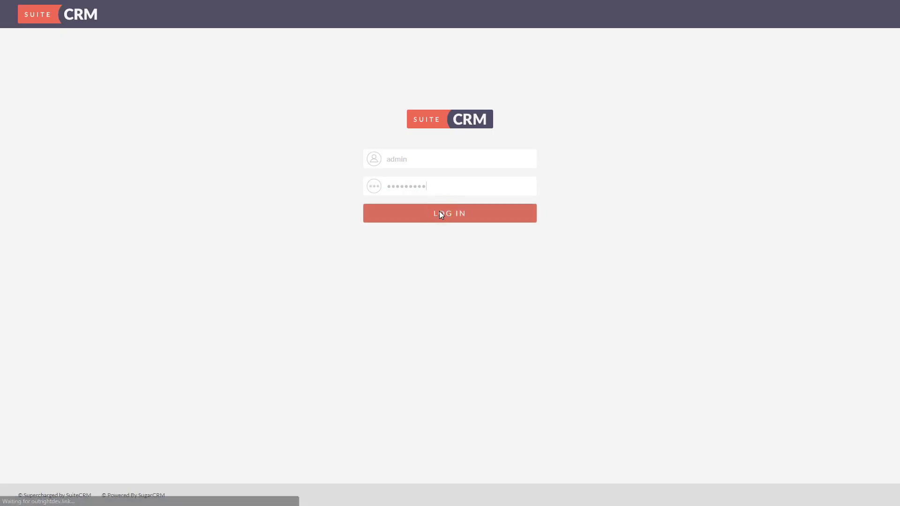
# Sign in as admin and show the admin user's dropdown options
pyautogui.click(449, 213)
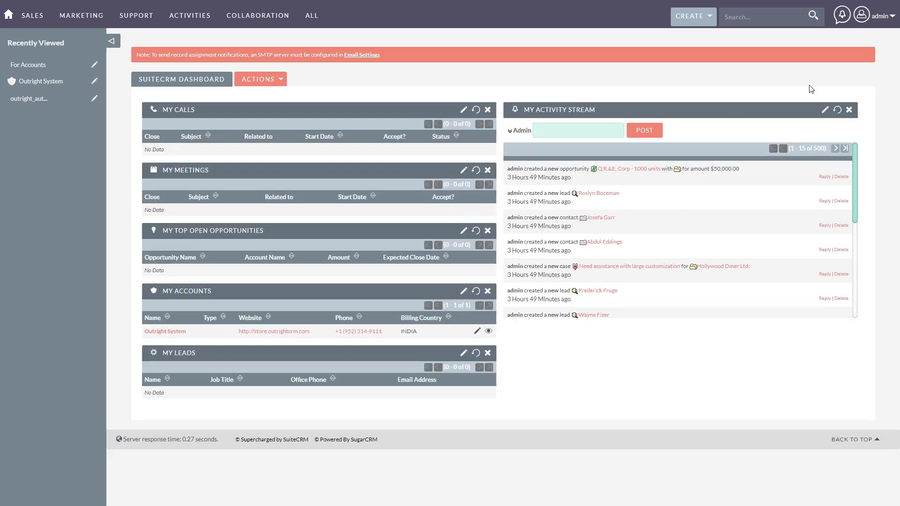
pyautogui.click(876, 16)
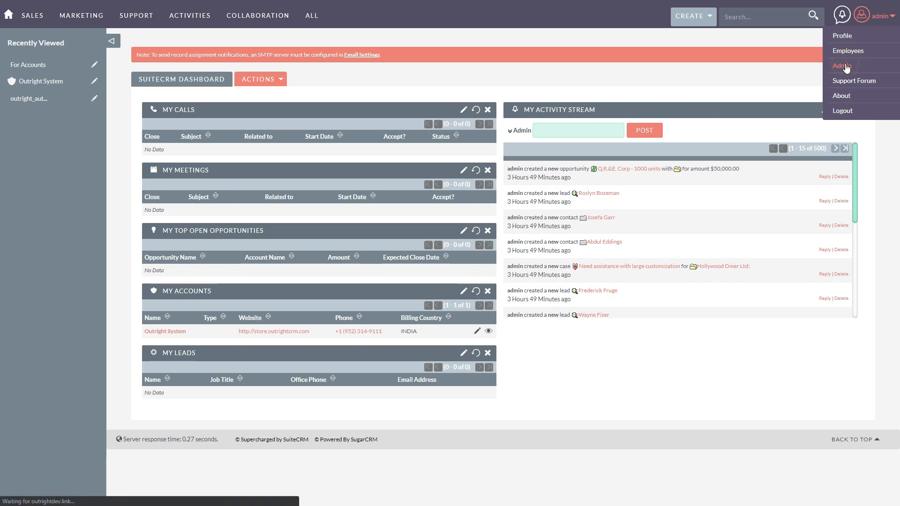
# From the administration page, bring up the Outright Auto increment field settings
pyautogui.click(843, 65)
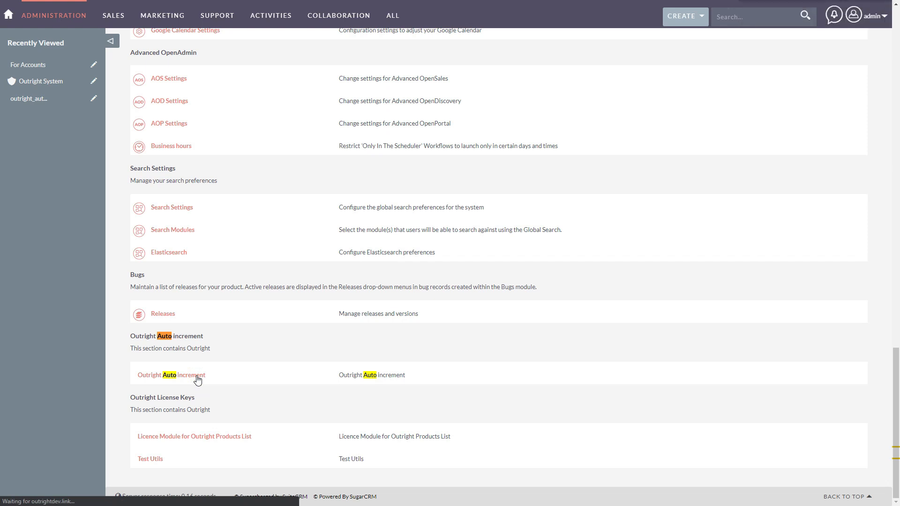
pyautogui.click(170, 375)
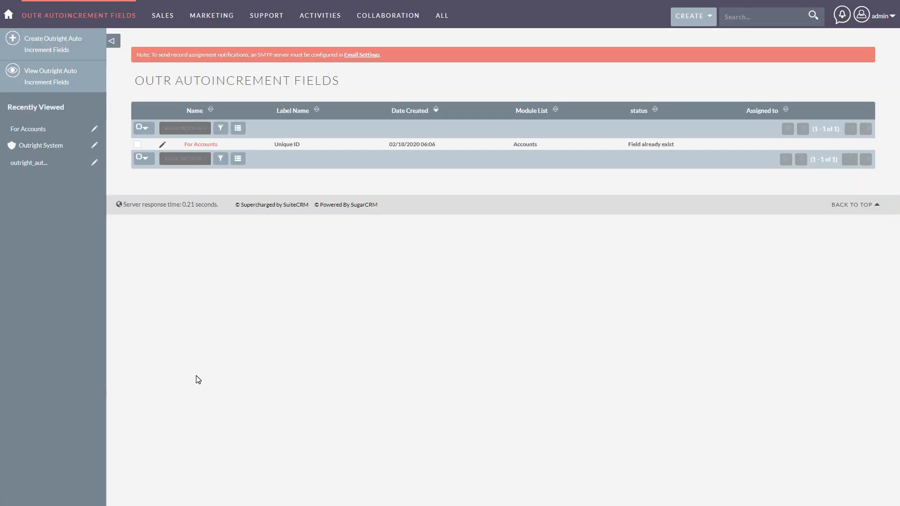
pyautogui.click(162, 144)
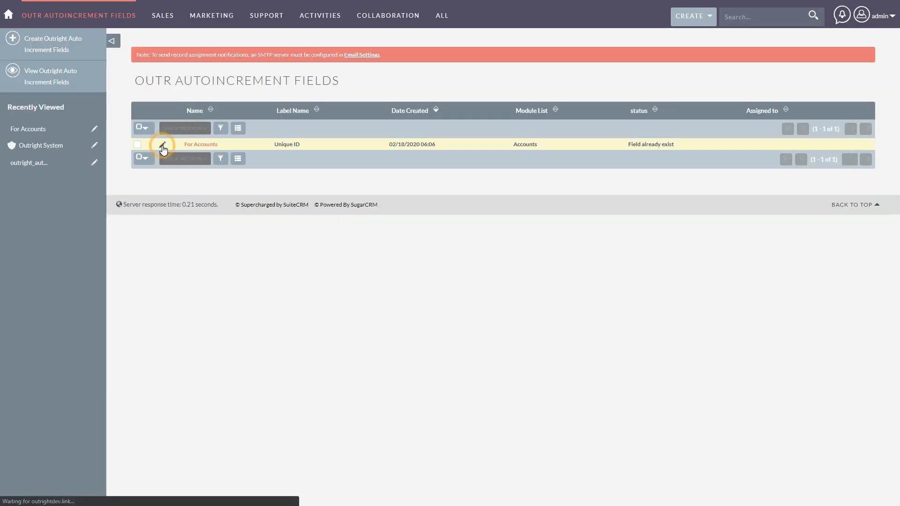
pyautogui.click(163, 144)
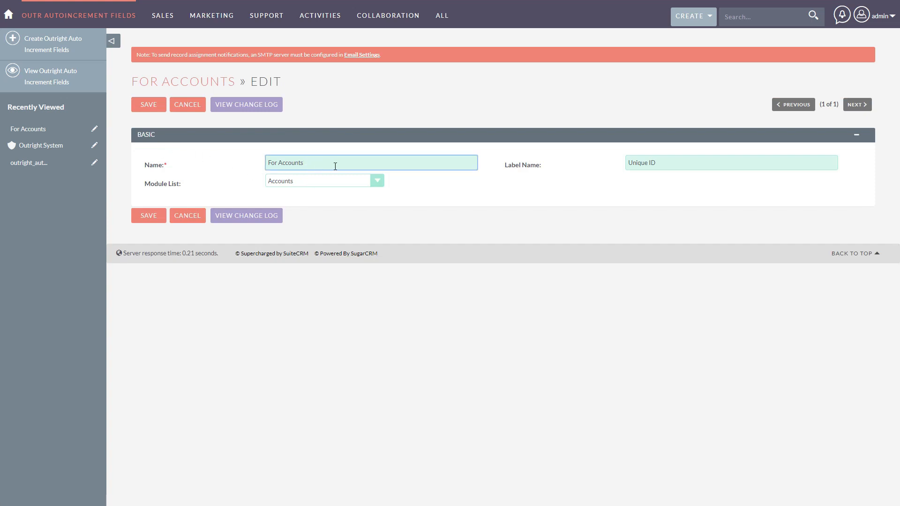
pyautogui.click(677, 163)
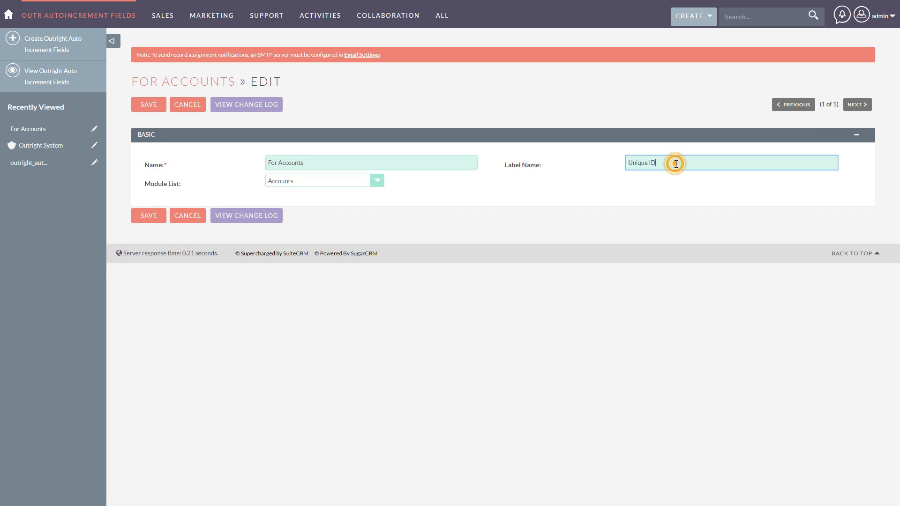
pyautogui.moveTo(375, 191)
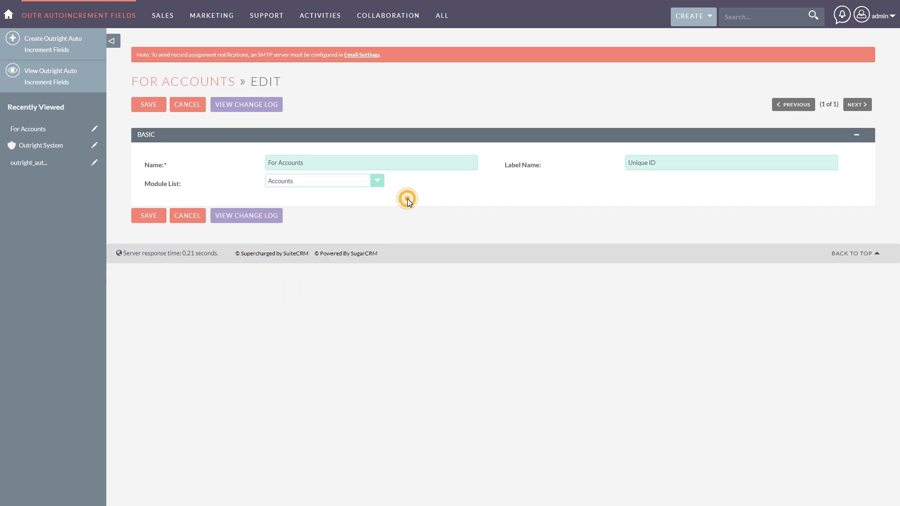
pyautogui.click(148, 216)
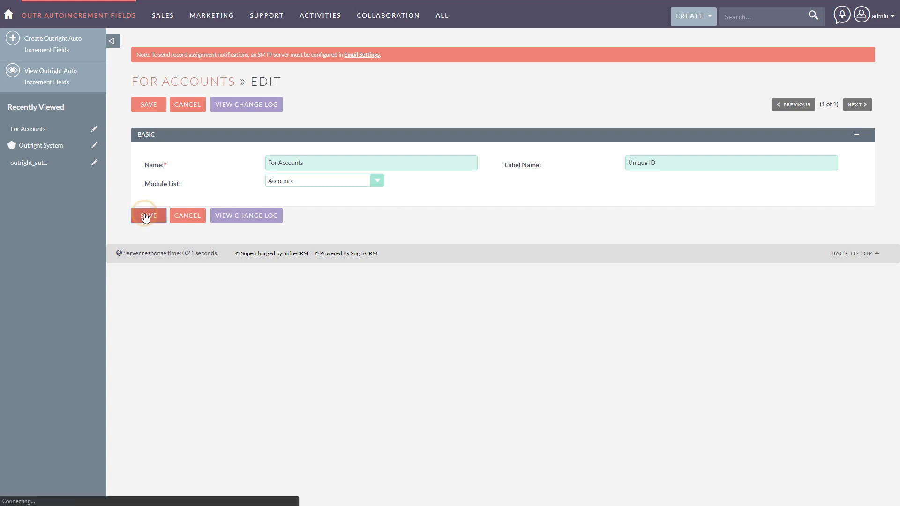
pyautogui.click(148, 215)
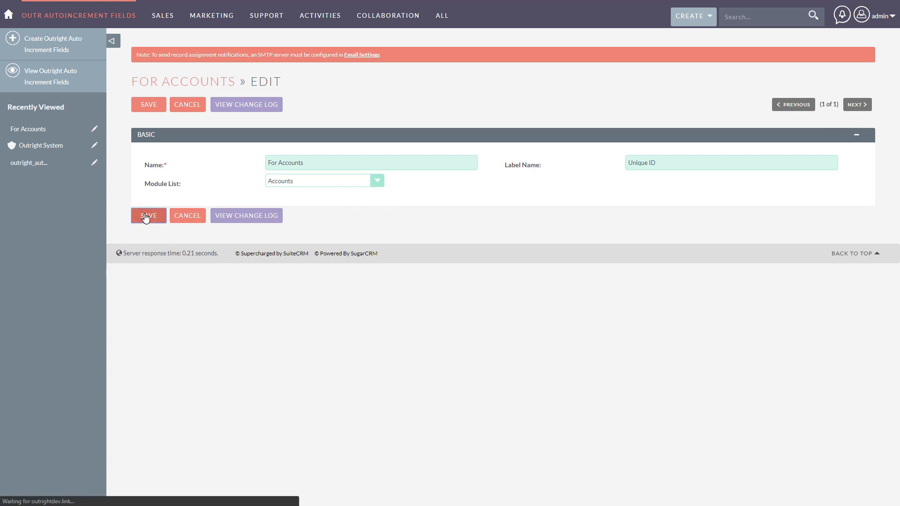
pyautogui.click(148, 216)
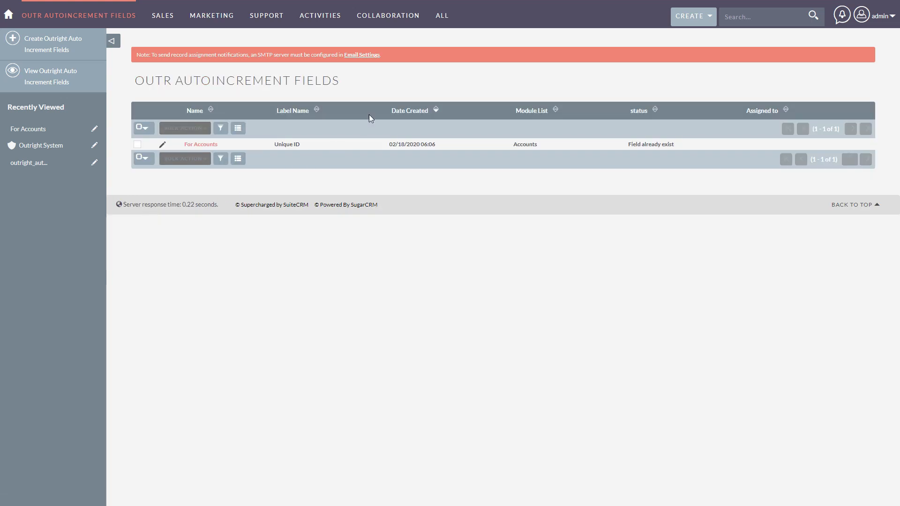
# Go to the Accounts module from the ALL modules menu
pyautogui.click(441, 16)
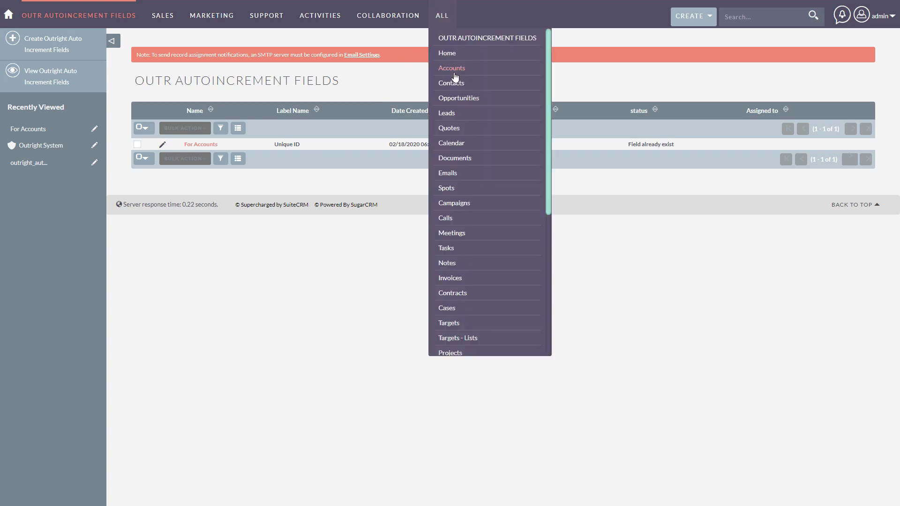
pyautogui.click(452, 67)
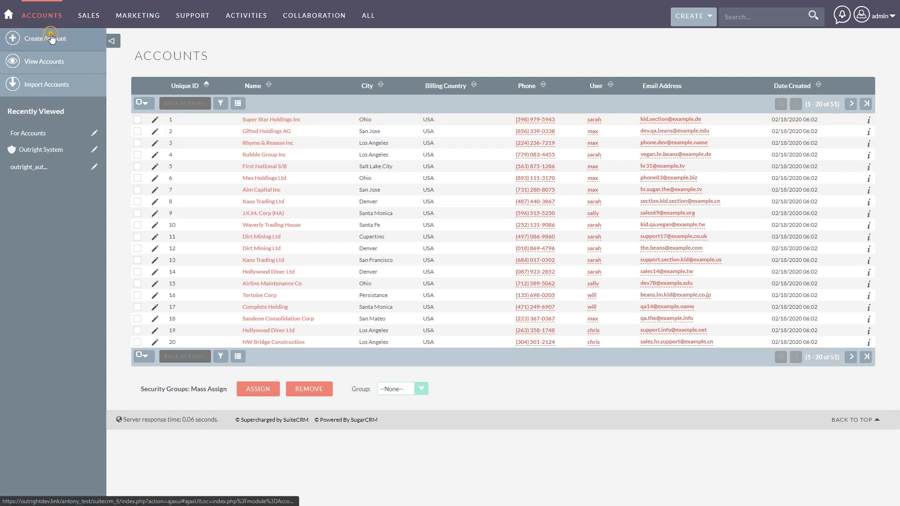
# Create the Outright Store account with contact and billing details and save it, receiving Unique ID 52
pyautogui.click(43, 39)
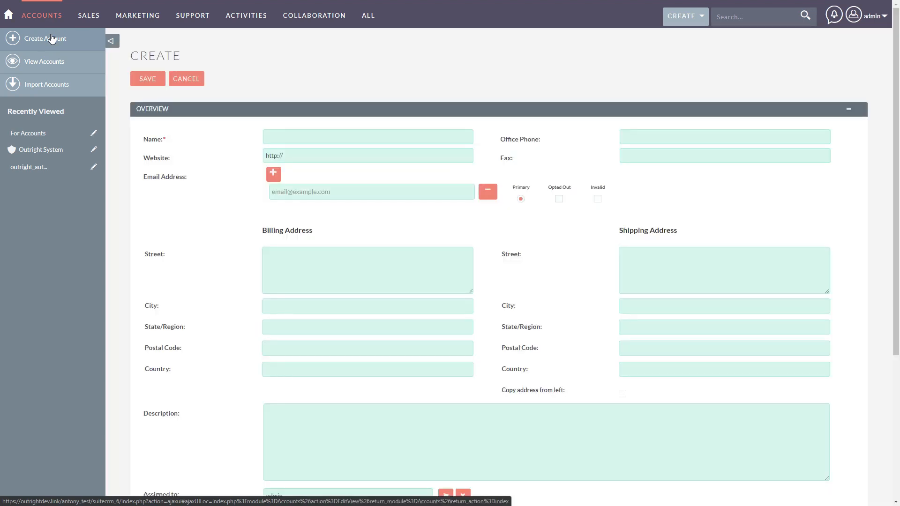
pyautogui.write('Outright')
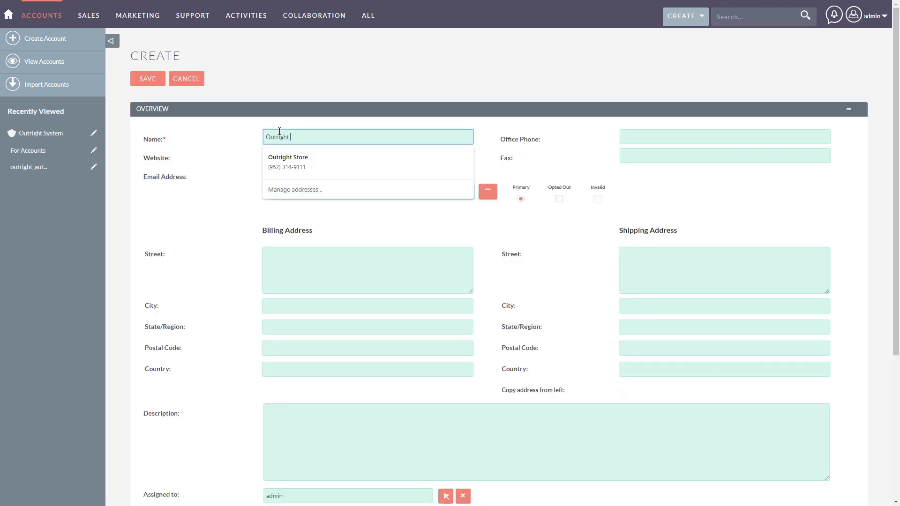
pyautogui.click(288, 162)
pyautogui.write('http://store.outrightcrm.c')
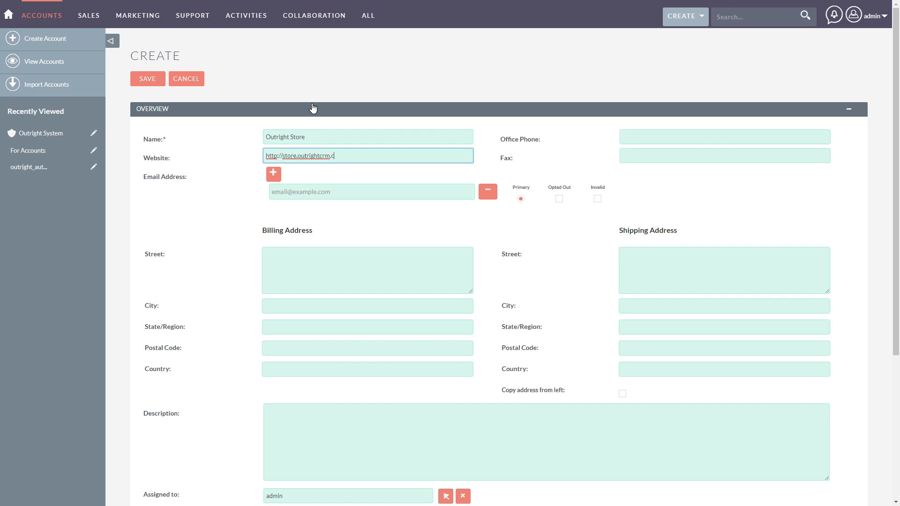
pyautogui.click(725, 156)
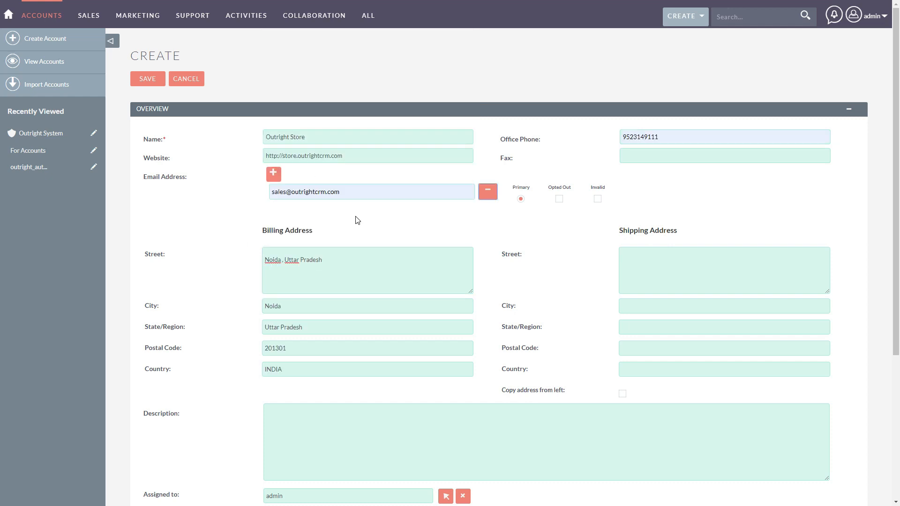
pyautogui.click(147, 79)
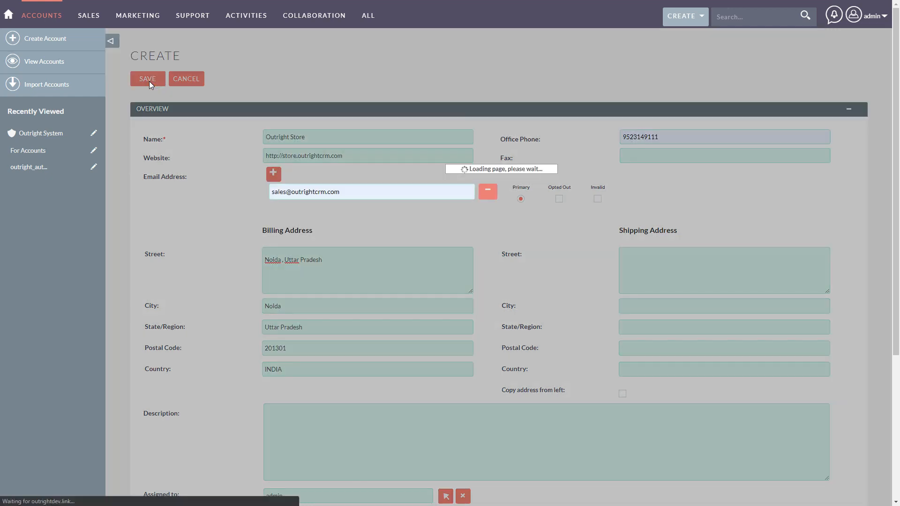
pyautogui.click(147, 79)
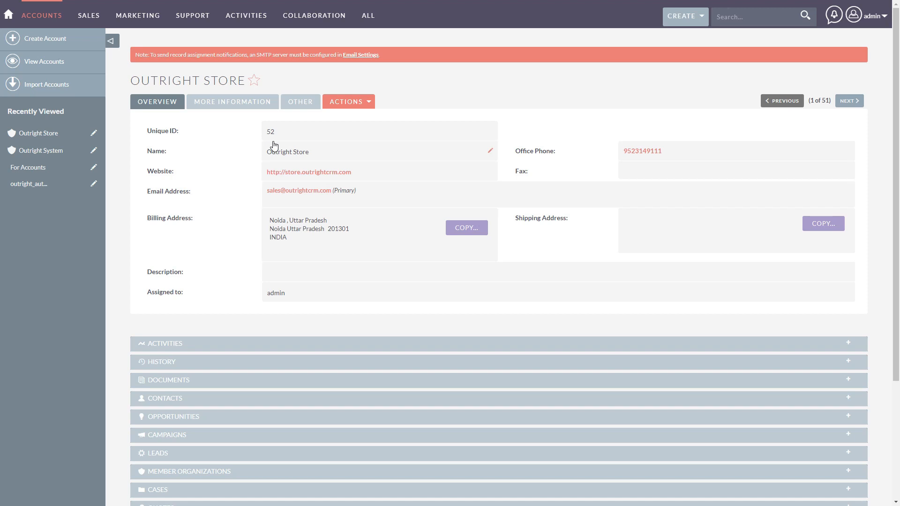
pyautogui.moveTo(291, 133)
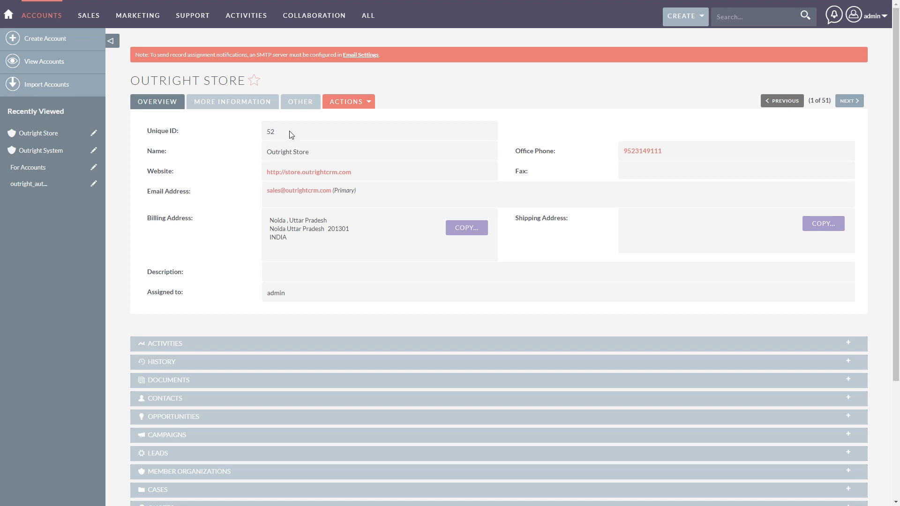